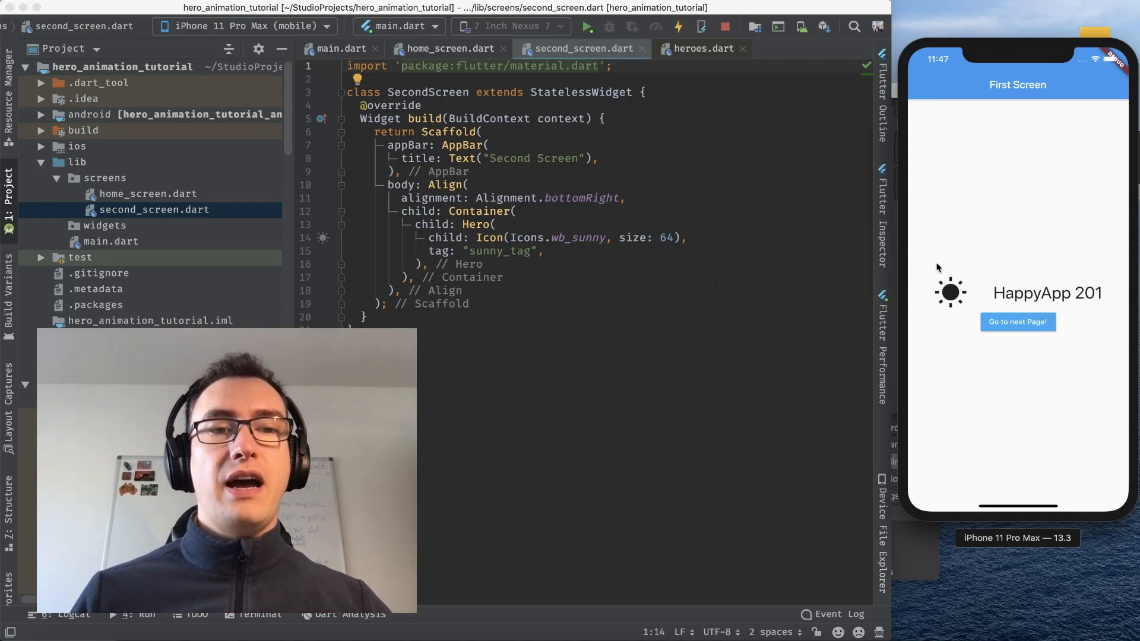
Tap the running default counter app in the simulator beside main.dart
{"action": "left_click", "coordinate": [1017, 321]}
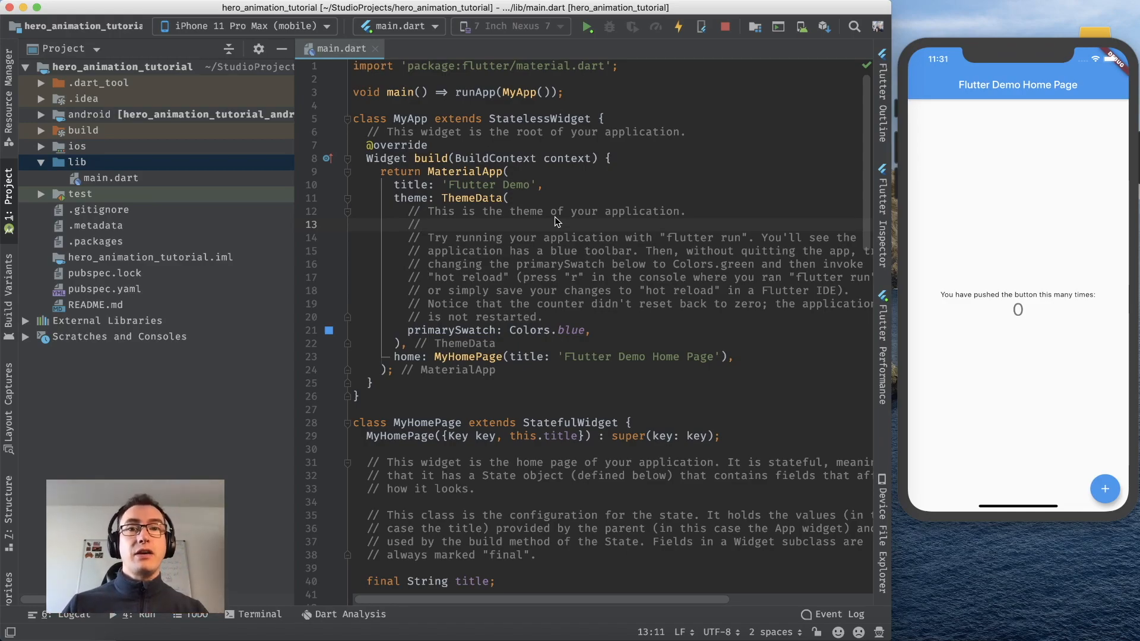
Switch from main.dart to home_screen.dart and select the centred widget for wrapping
{"action": "scroll", "scroll_direction": "down", "scroll_amount": 3}
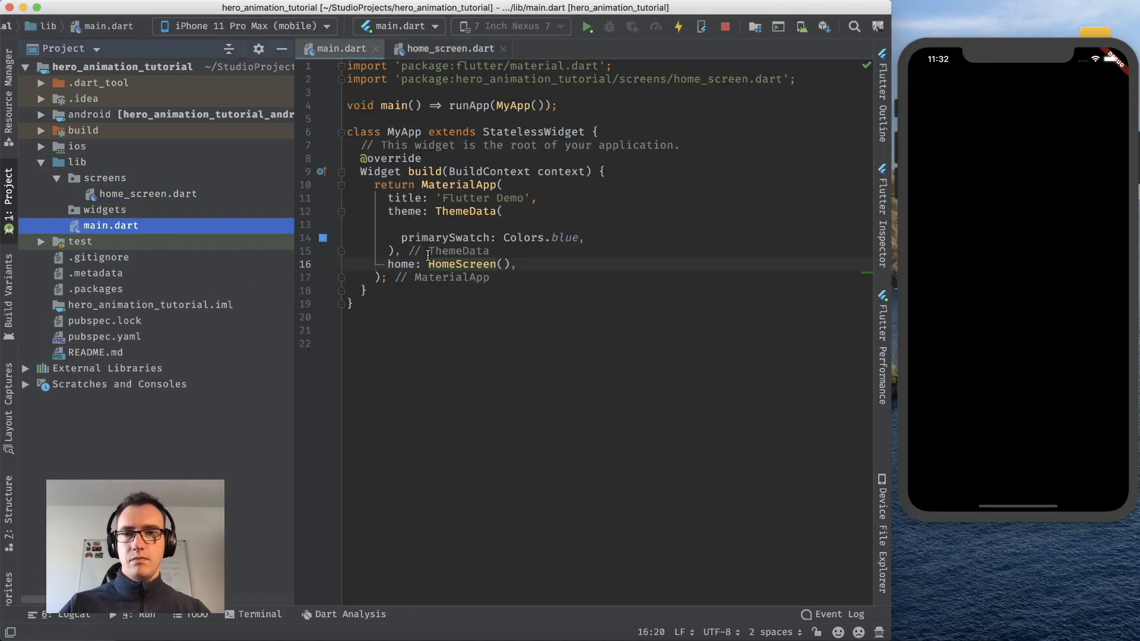
{"action": "left_click", "coordinate": [449, 49]}
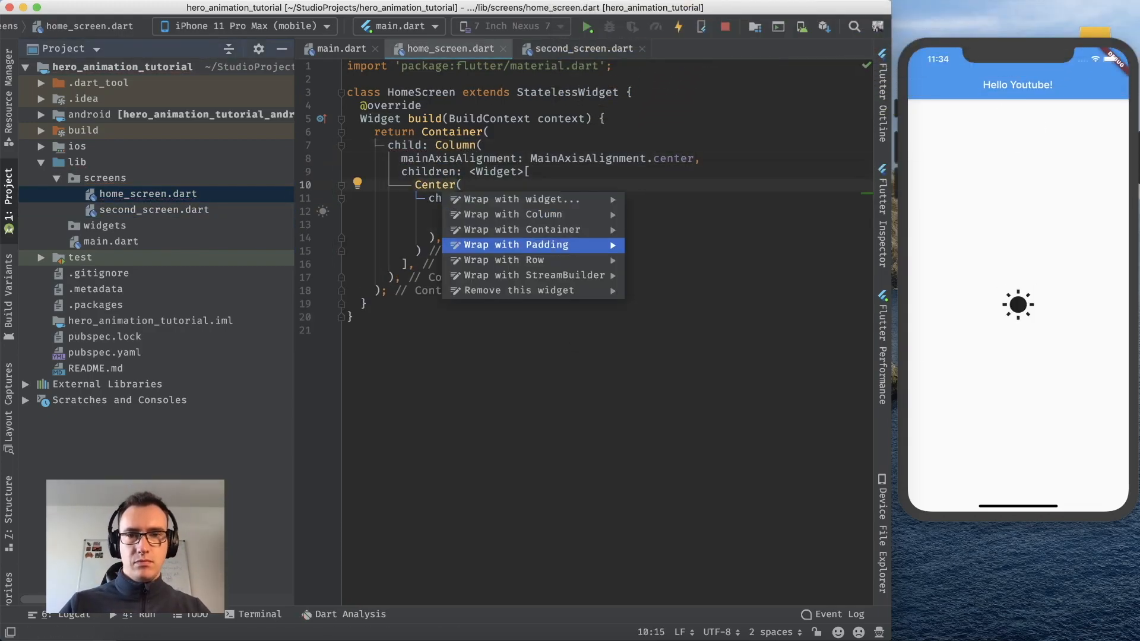
{"action": "left_click", "coordinate": [502, 260]}
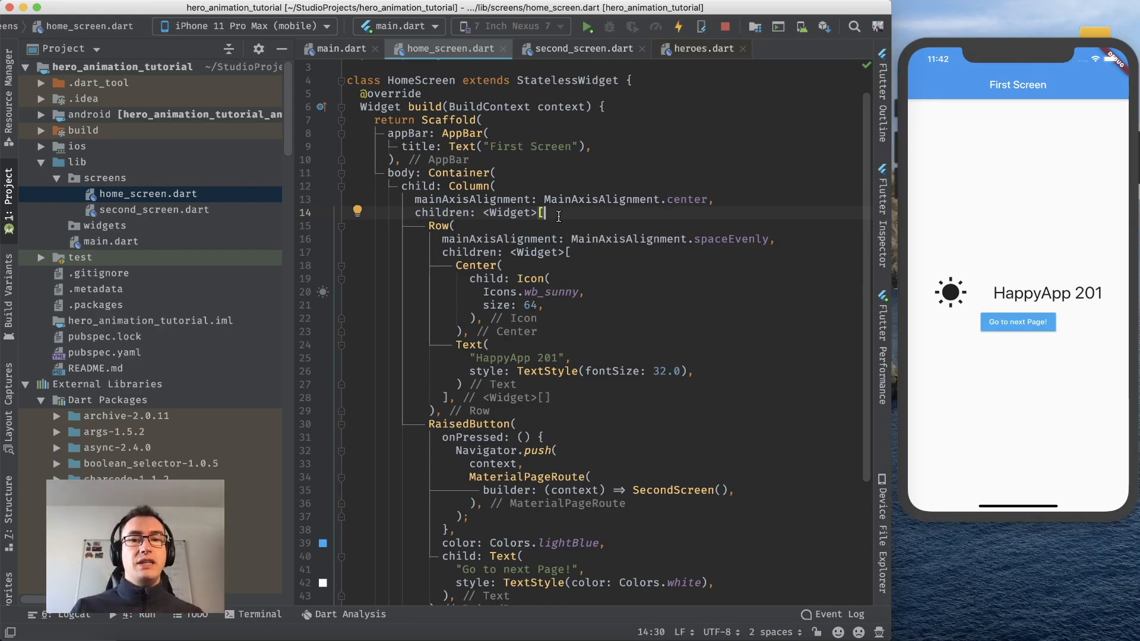
{"action": "mouse_move", "coordinate": [501, 229]}
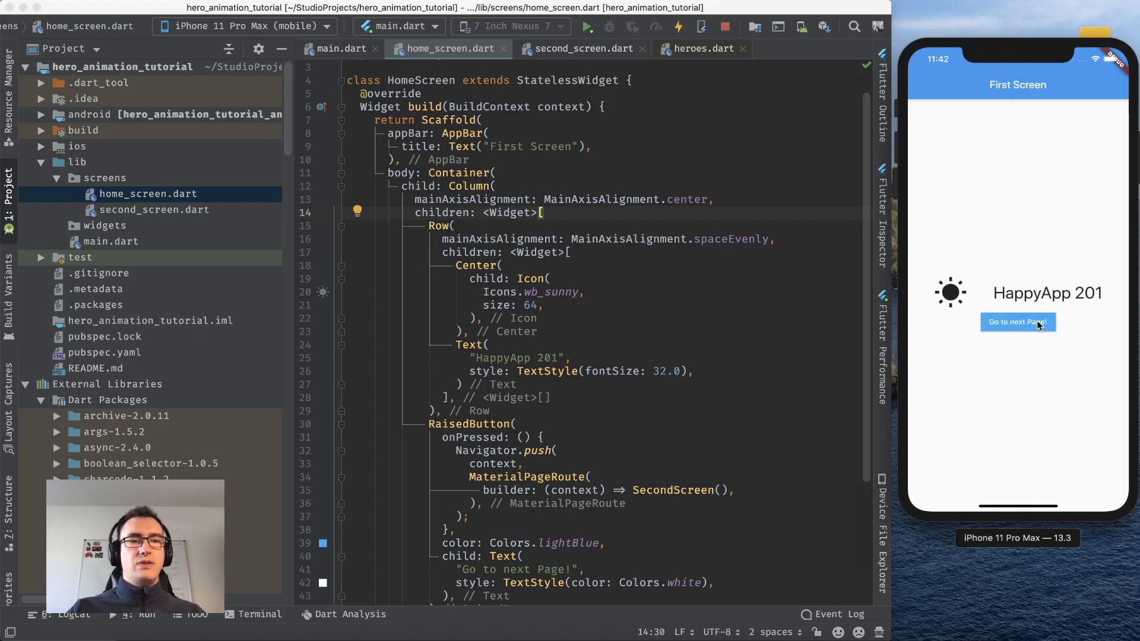
{"action": "mouse_move", "coordinate": [1053, 320]}
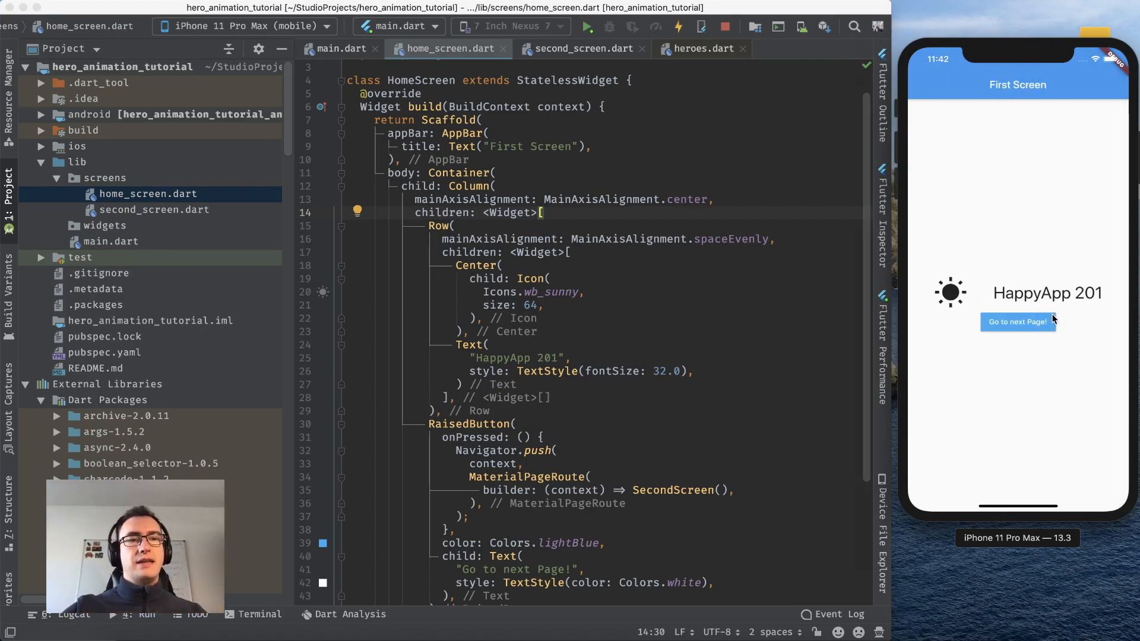
Try the Go to next Page button in the simulator, then target the sunny Icon for wrapping
{"action": "left_click", "coordinate": [1018, 322]}
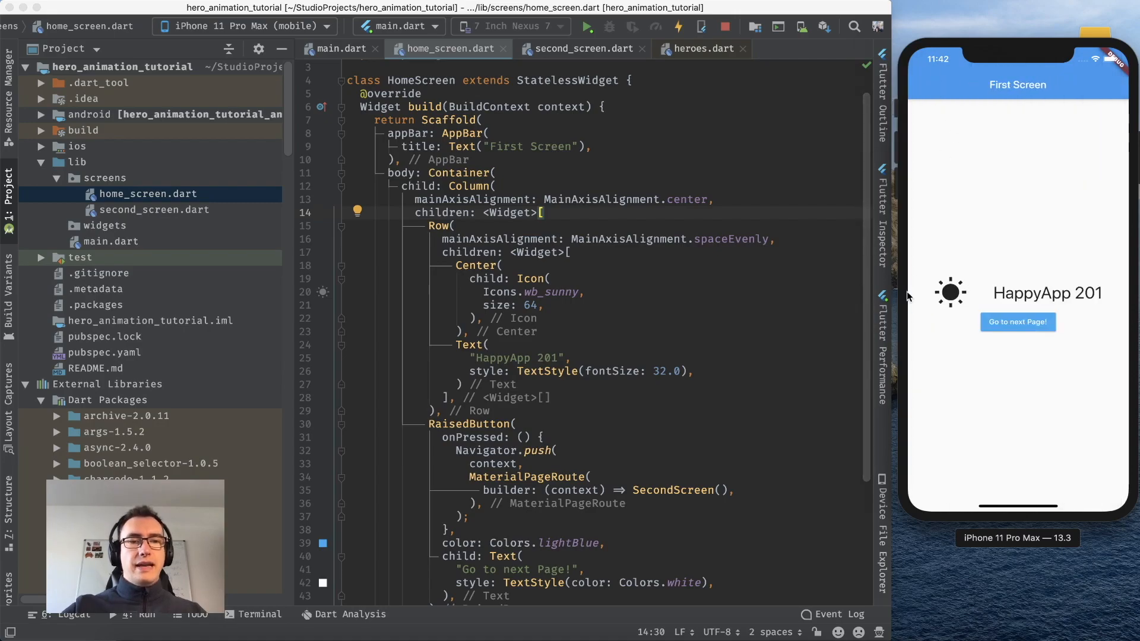
{"action": "mouse_move", "coordinate": [955, 313]}
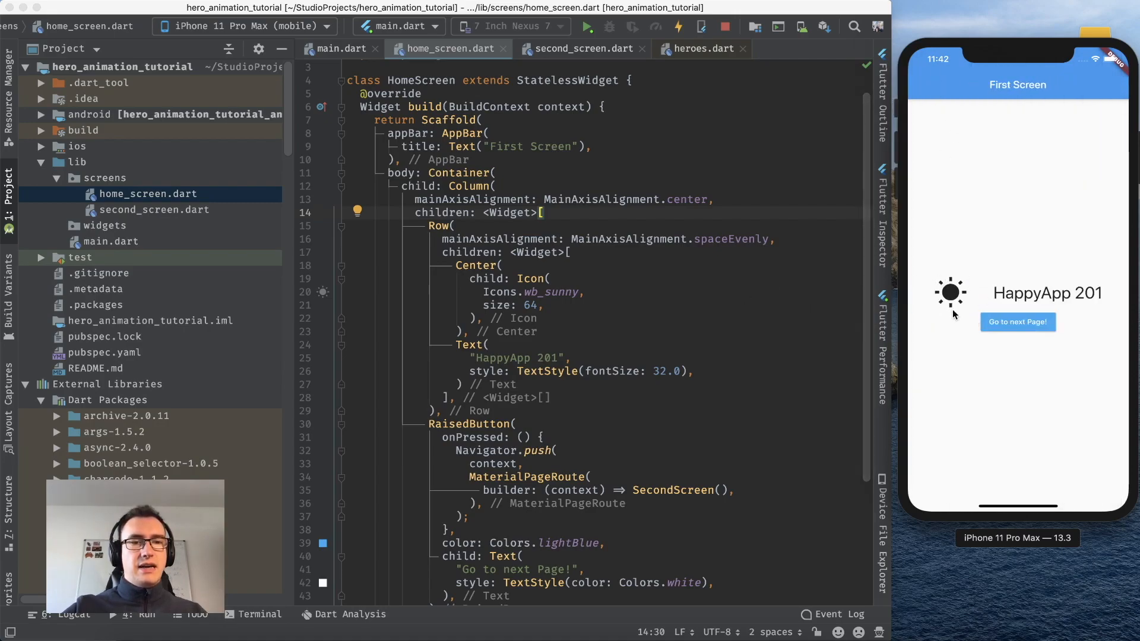
{"action": "left_click", "coordinate": [1017, 322]}
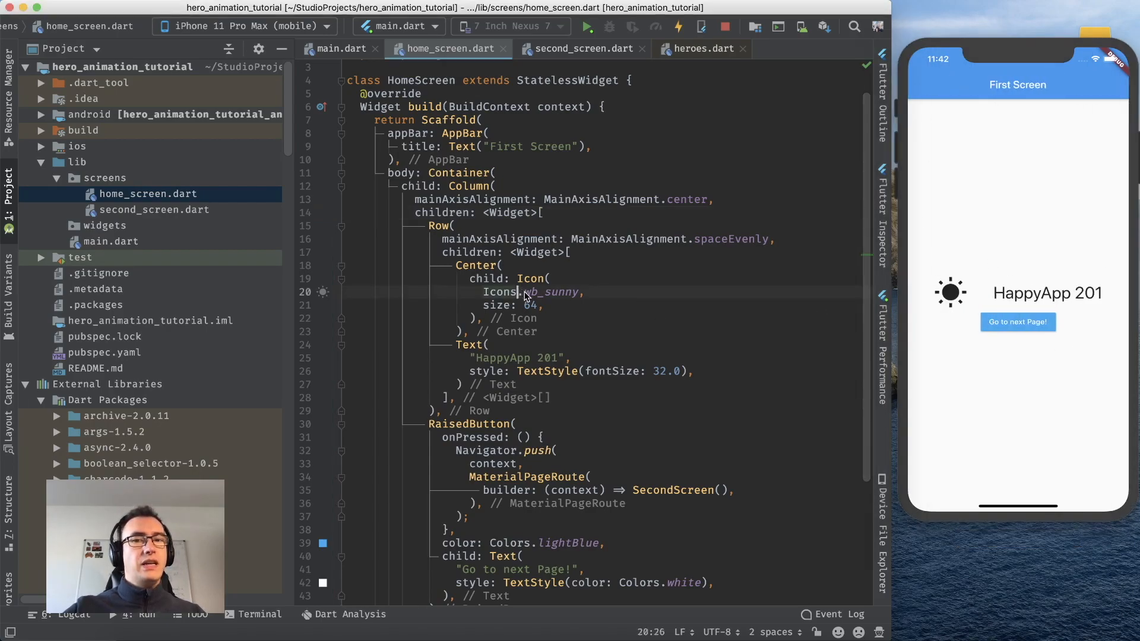
{"action": "left_click", "coordinate": [357, 278]}
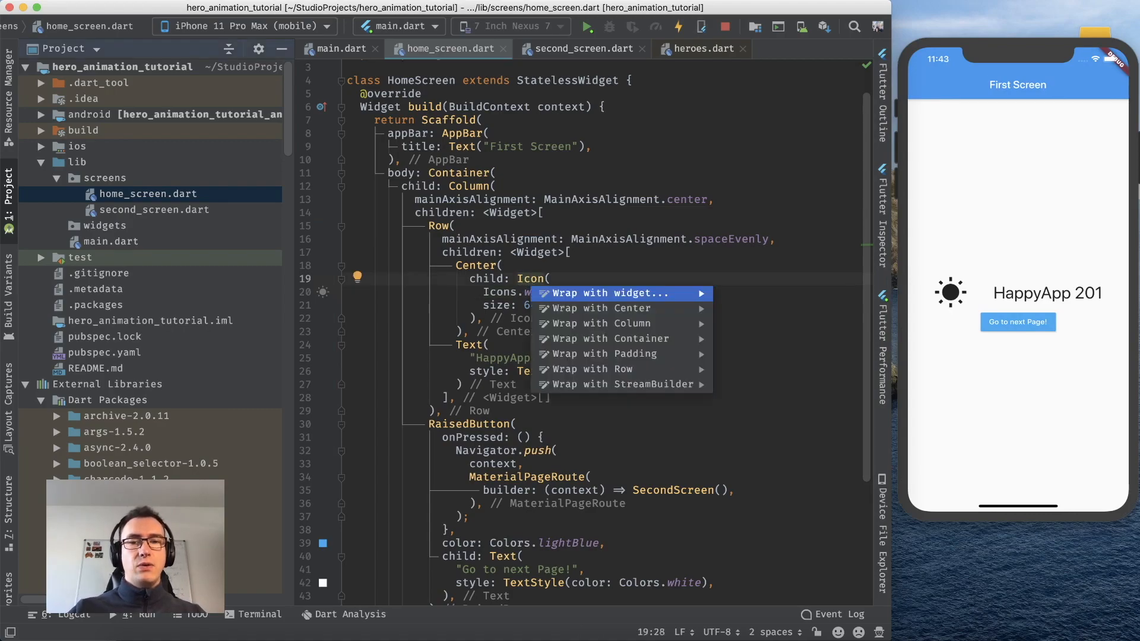
Wrap the sunny Icon in a Hero widget and review the tag parameter in heroes.dart
{"action": "type", "text": "Hero"}
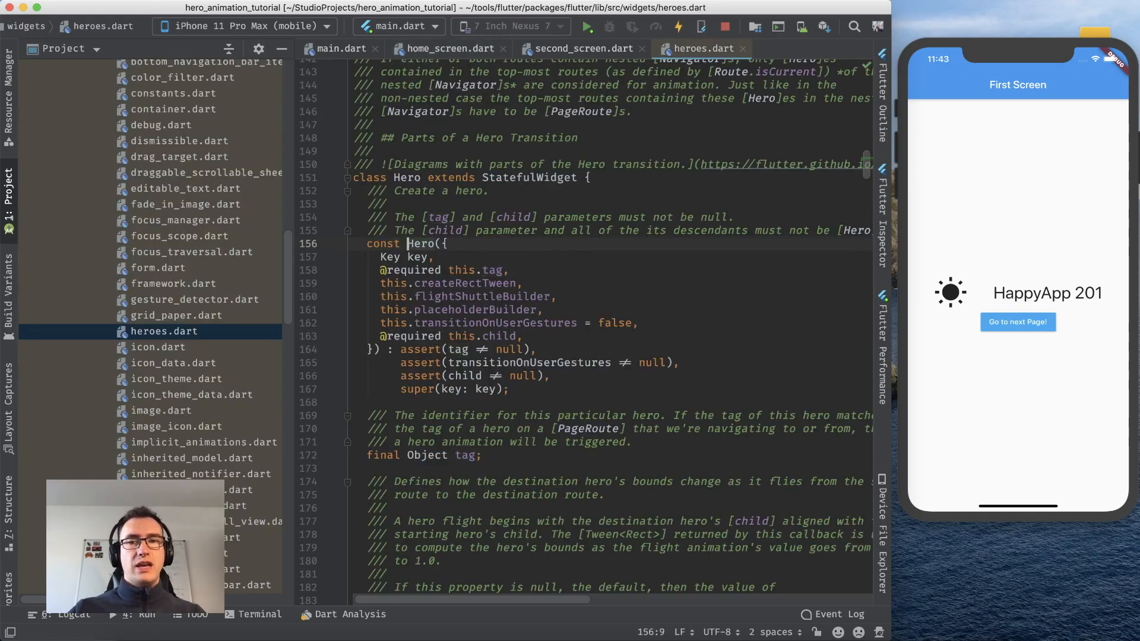
{"action": "double_click", "coordinate": [437, 217]}
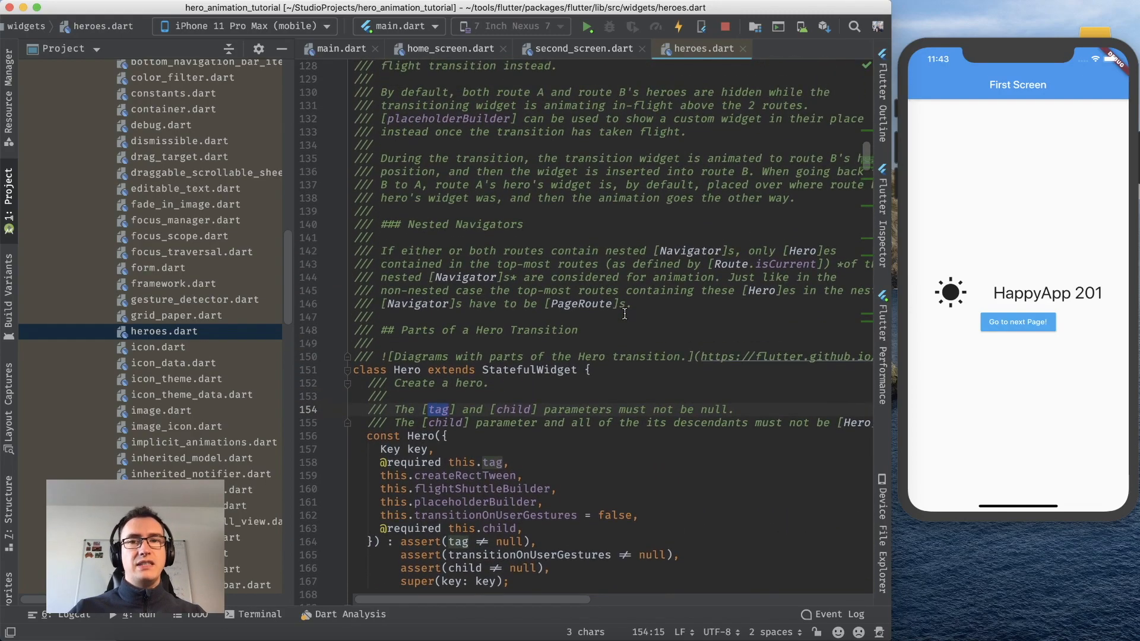
{"action": "scroll", "scroll_direction": "down", "scroll_amount": 3}
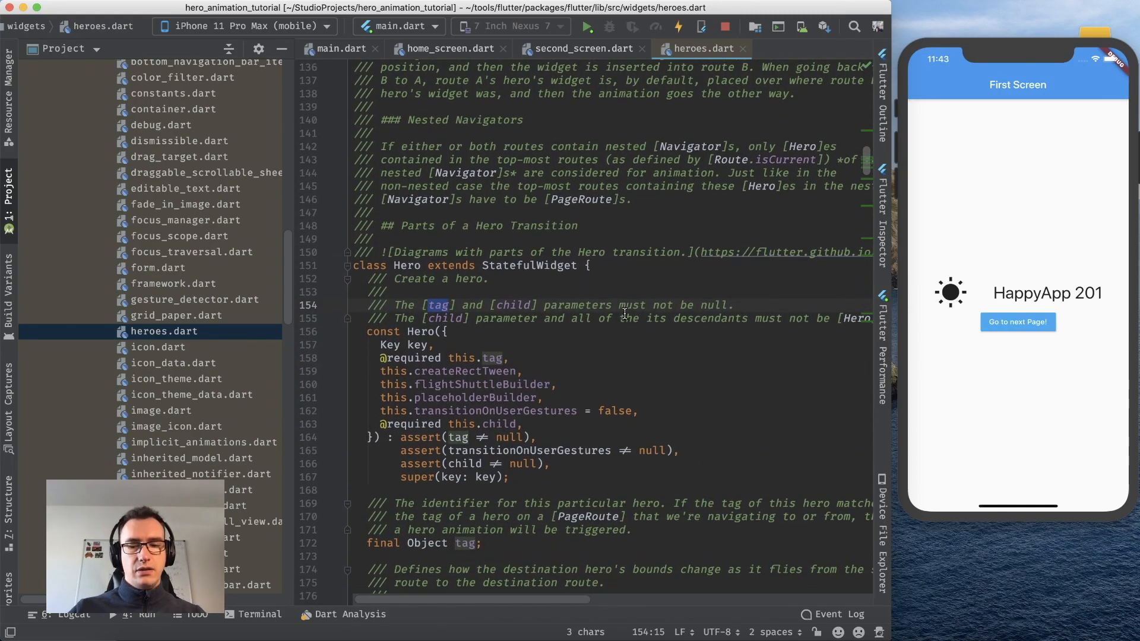
{"action": "left_click", "coordinate": [448, 49]}
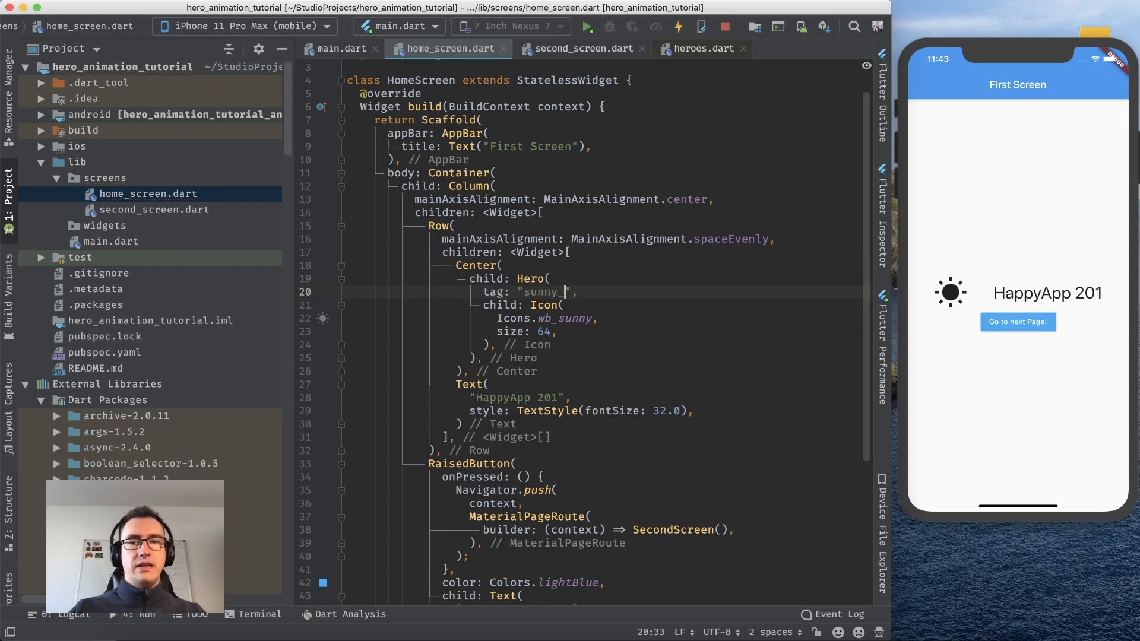
Complete the Hero tag as "sunny_tag" and switch to second_screen.dart
{"action": "type", "text": "_tag"}
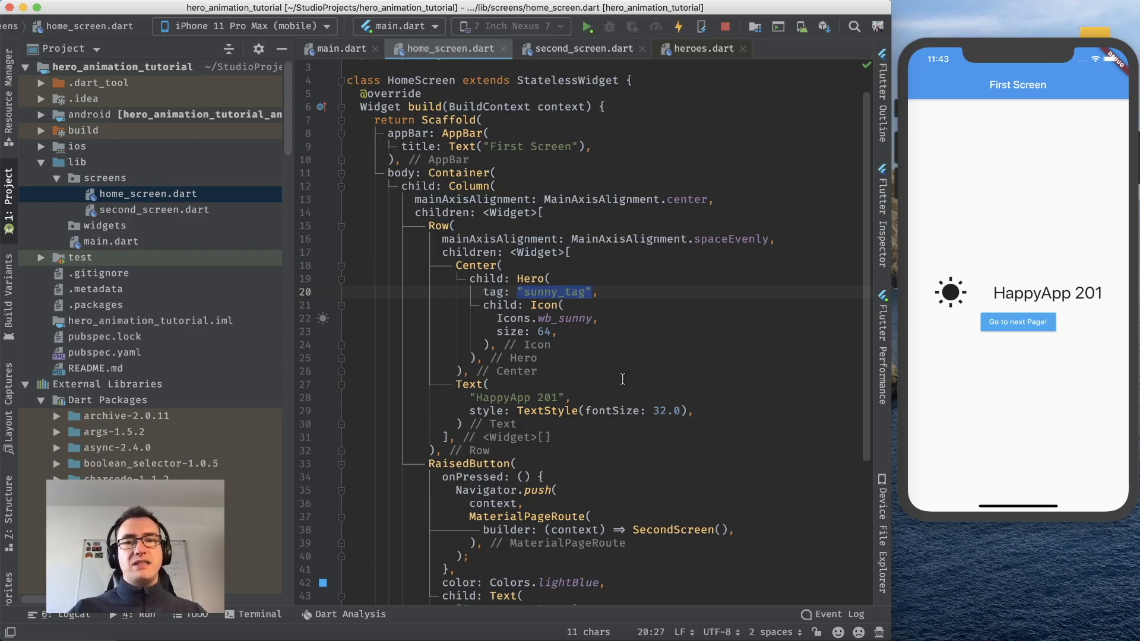
{"action": "left_click", "coordinate": [153, 209]}
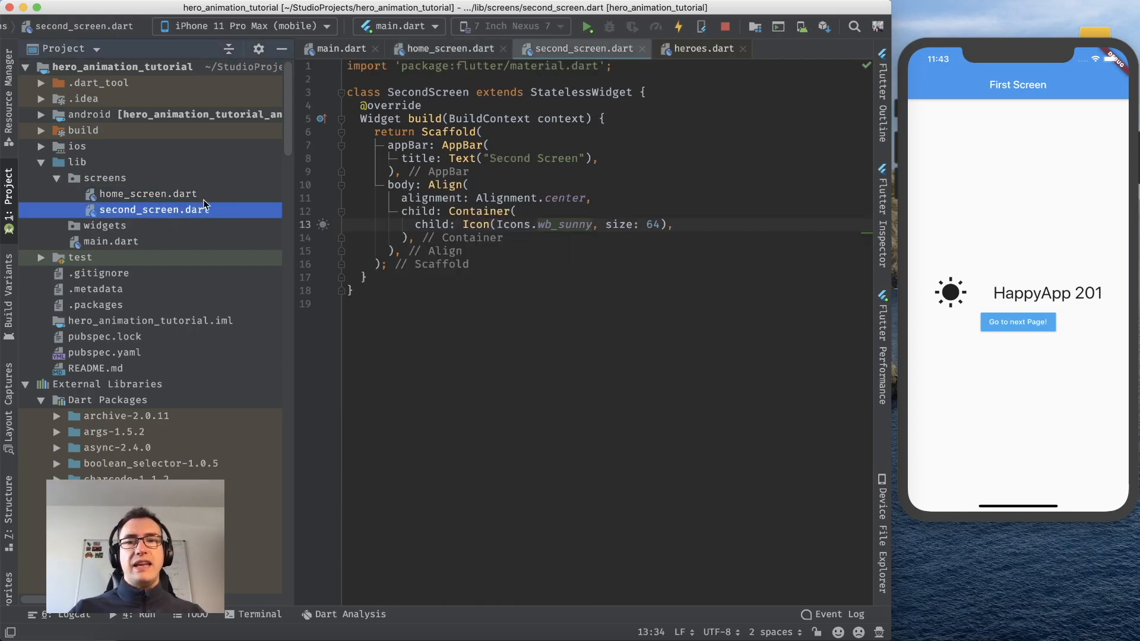
Wrap the second screen's sunny Icon in a Hero with tag "sunny_tag" and try it in the simulator
{"action": "left_click", "coordinate": [479, 225]}
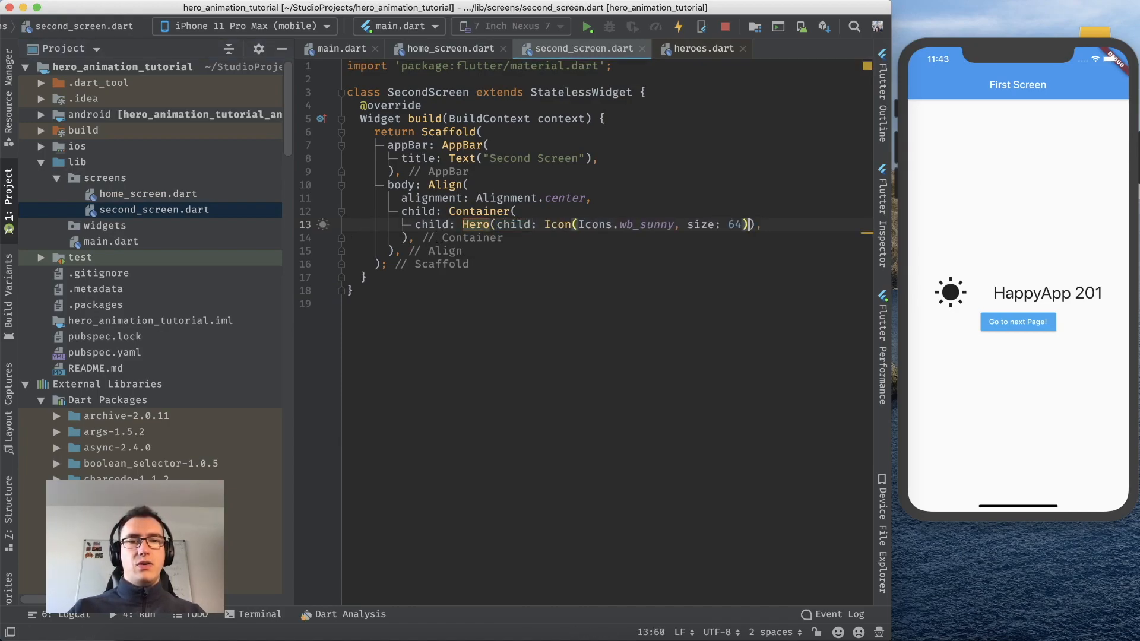
{"action": "type", "text": ", tag"}
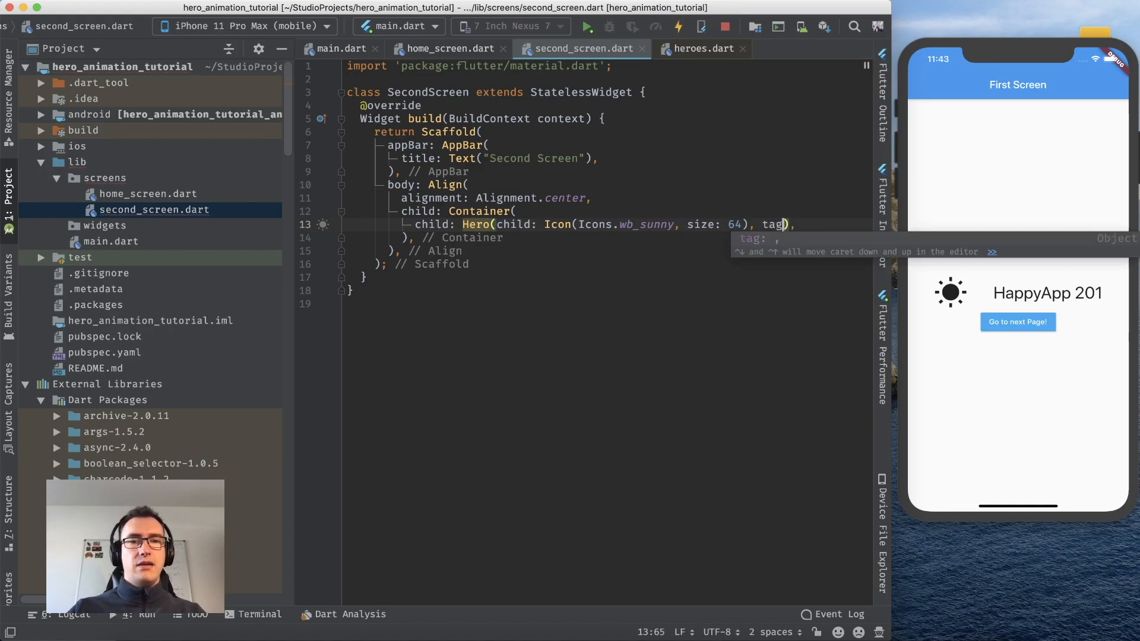
{"action": "type", "text": "\"sunny_tag\","}
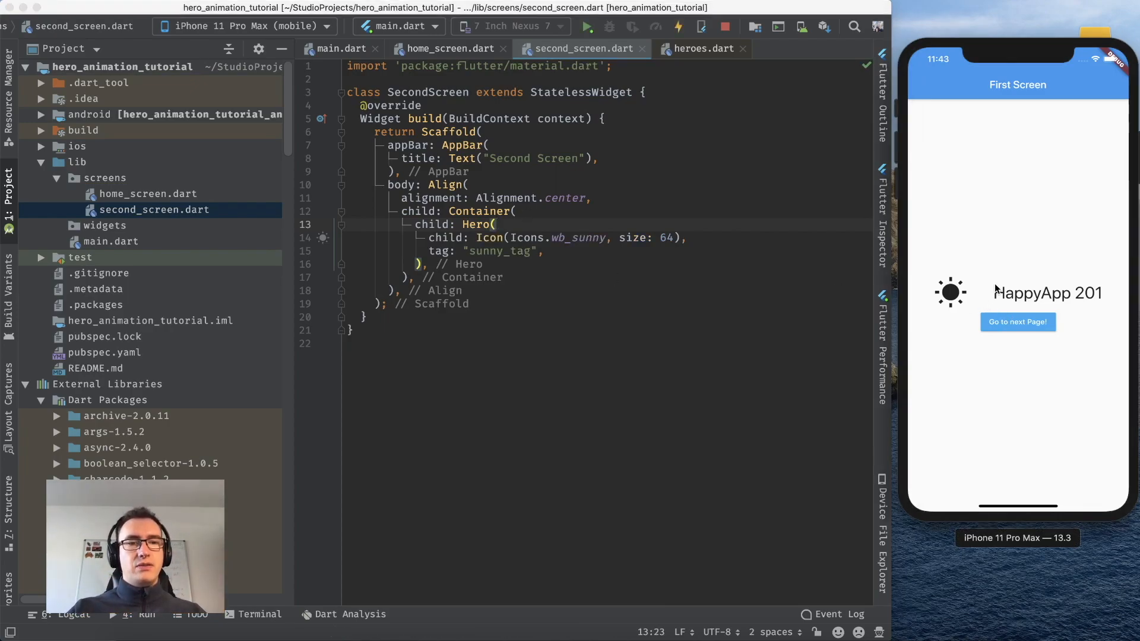
{"action": "left_click", "coordinate": [1017, 321]}
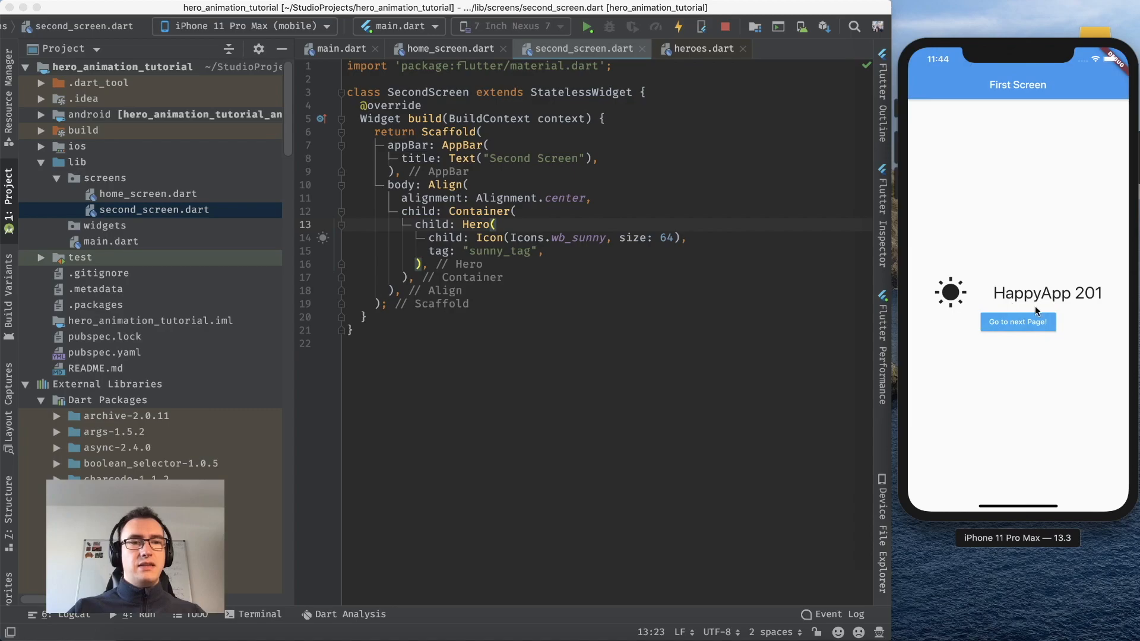
Navigate between the screens repeatedly to watch the sunny icon fly to the top right
{"action": "left_click", "coordinate": [1018, 321]}
{"action": "type", "text": "opRight"}
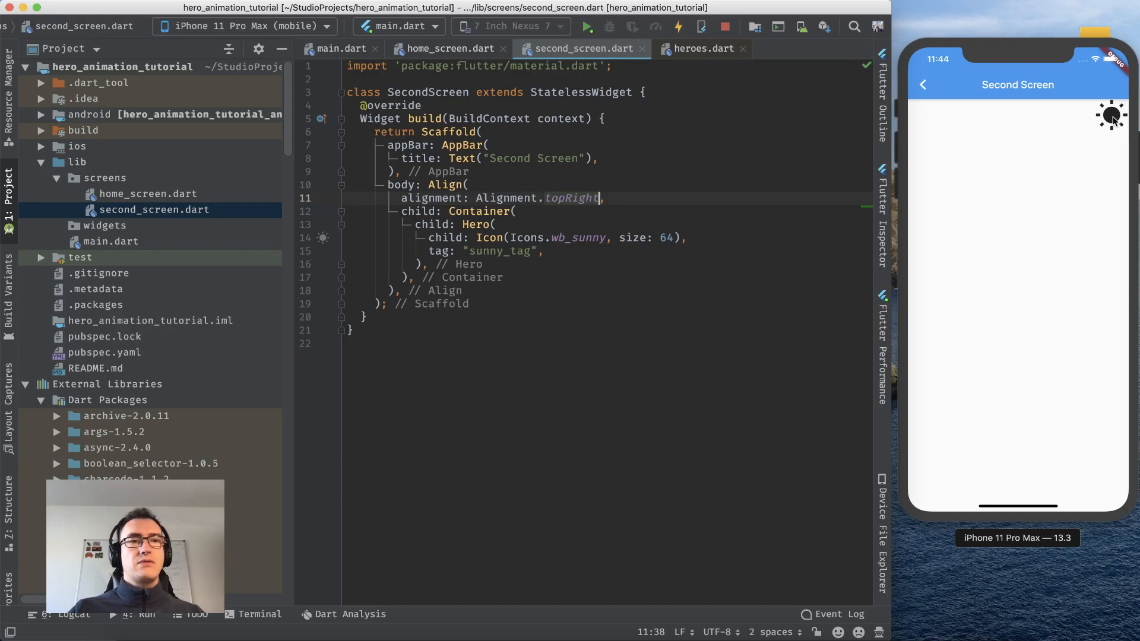
{"action": "left_click", "coordinate": [921, 84]}
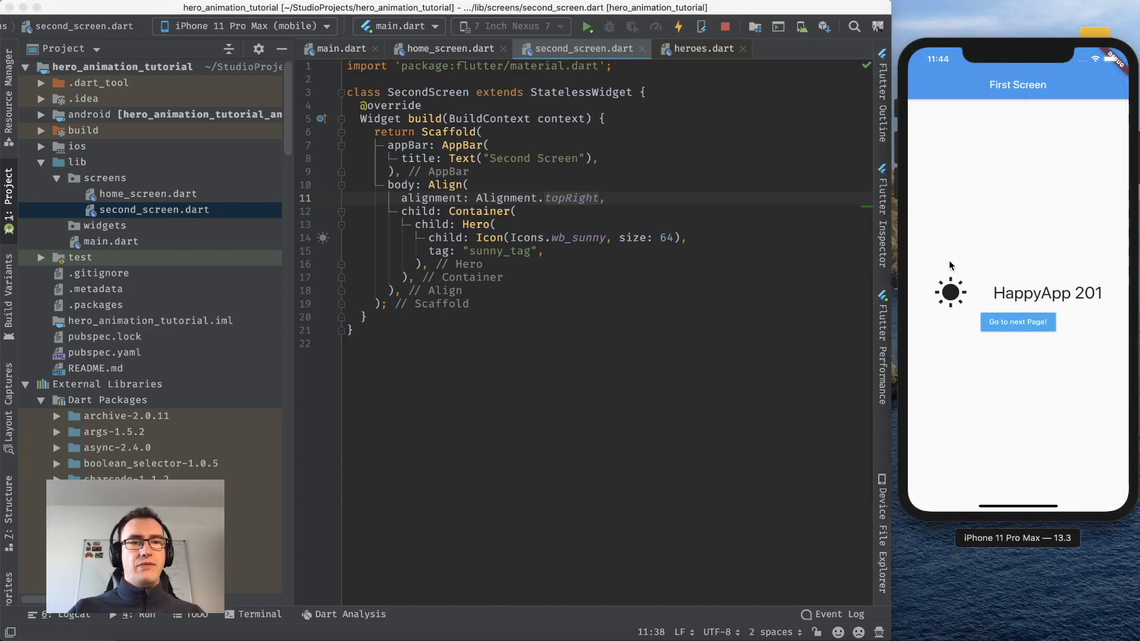
{"action": "mouse_move", "coordinate": [999, 196]}
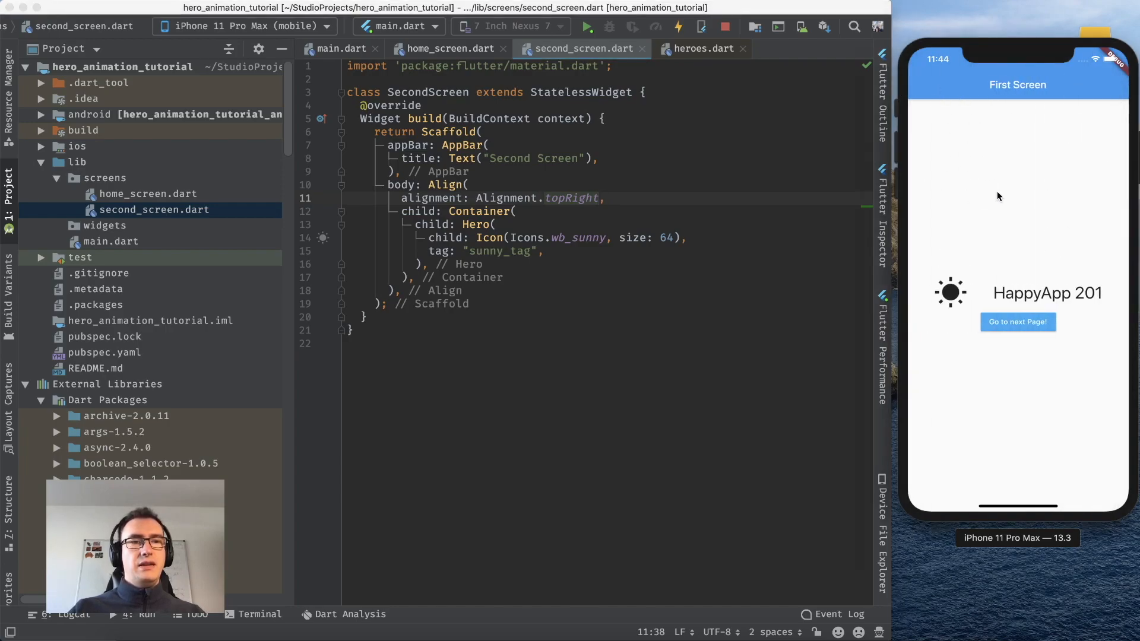
{"action": "left_click", "coordinate": [1018, 322]}
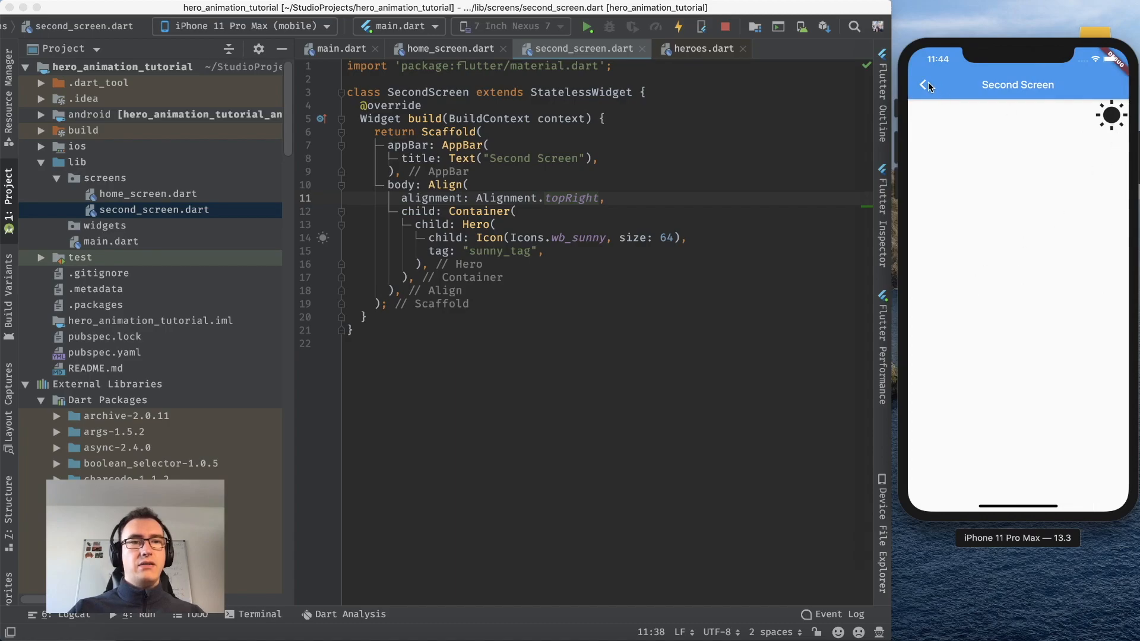
{"action": "left_click", "coordinate": [927, 85]}
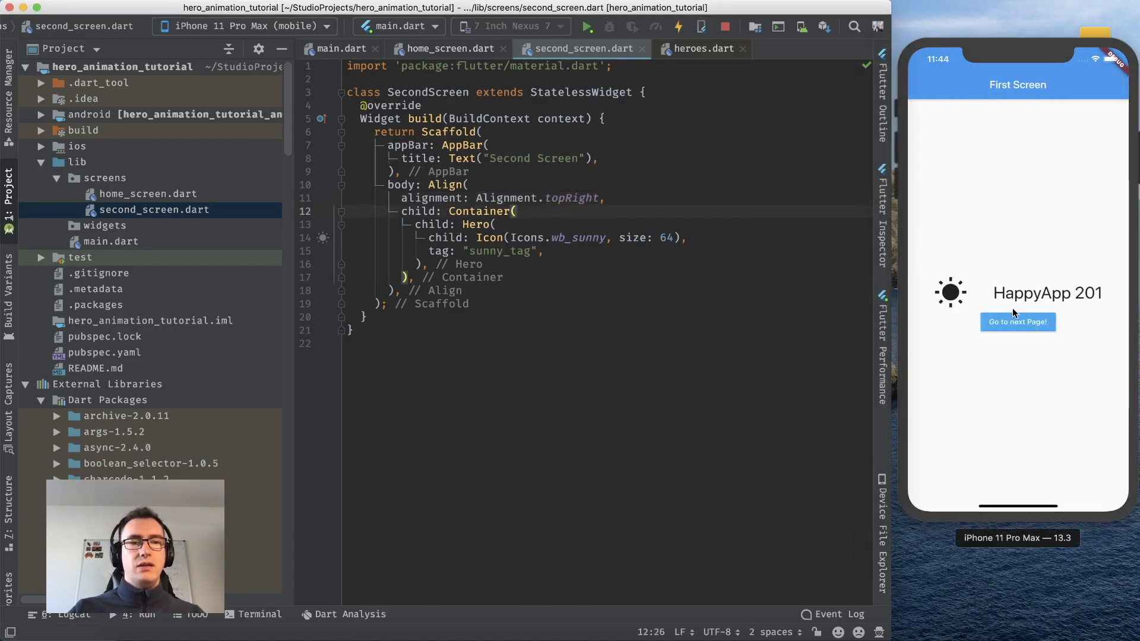
{"action": "left_click", "coordinate": [1017, 322]}
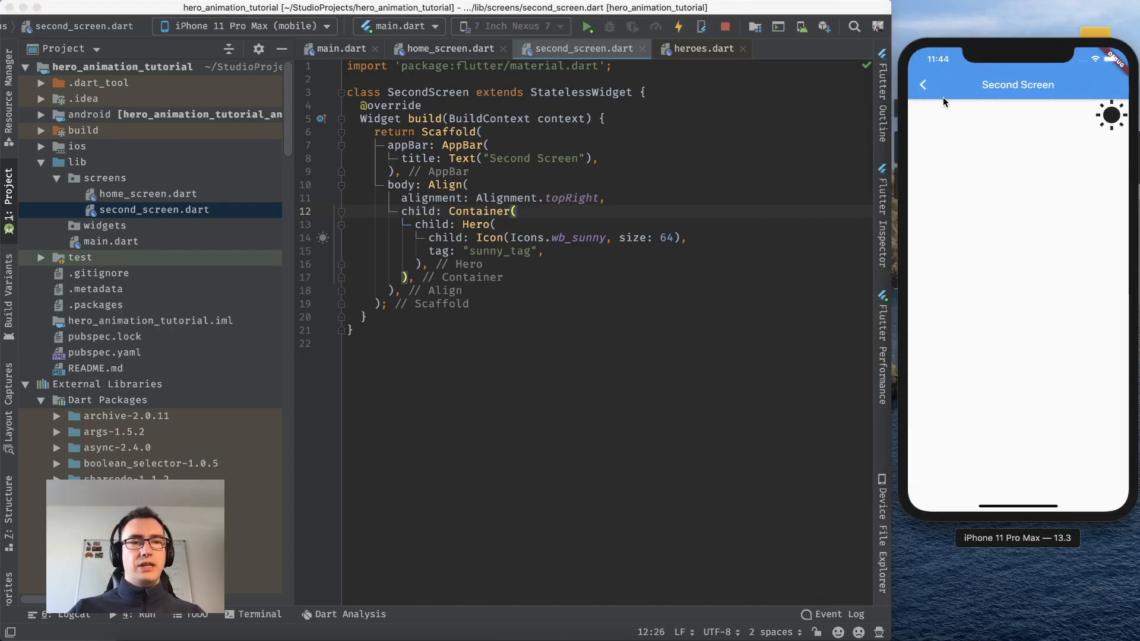
Replace Alignment.topRight with bottomRight and check the result in the simulator
{"action": "double_click", "coordinate": [570, 199]}
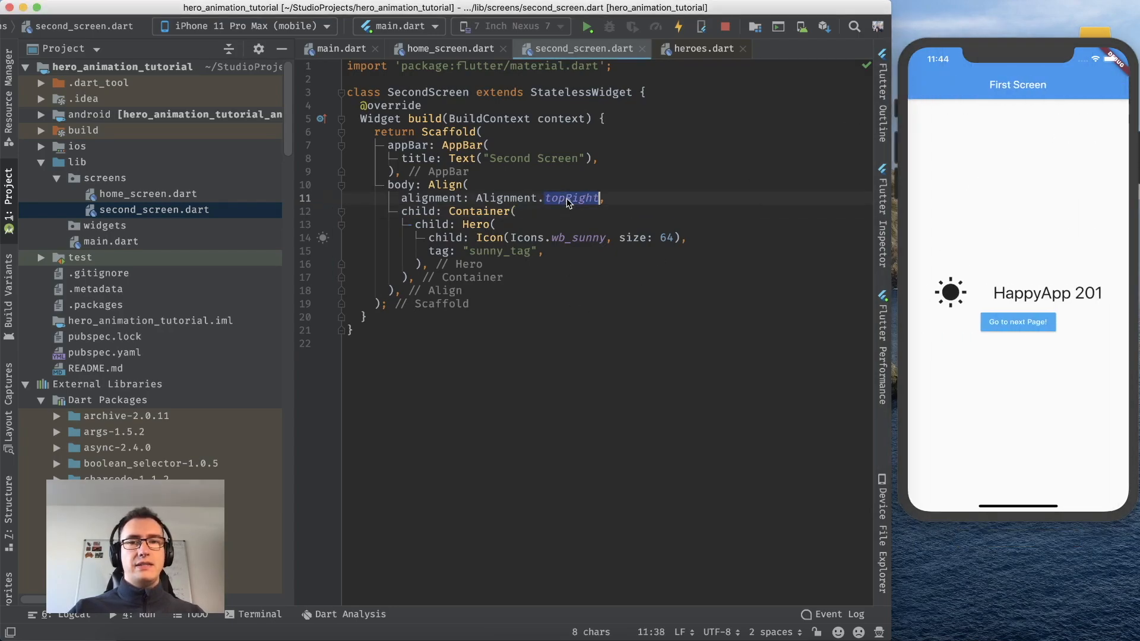
{"action": "type", "text": "bottomRight"}
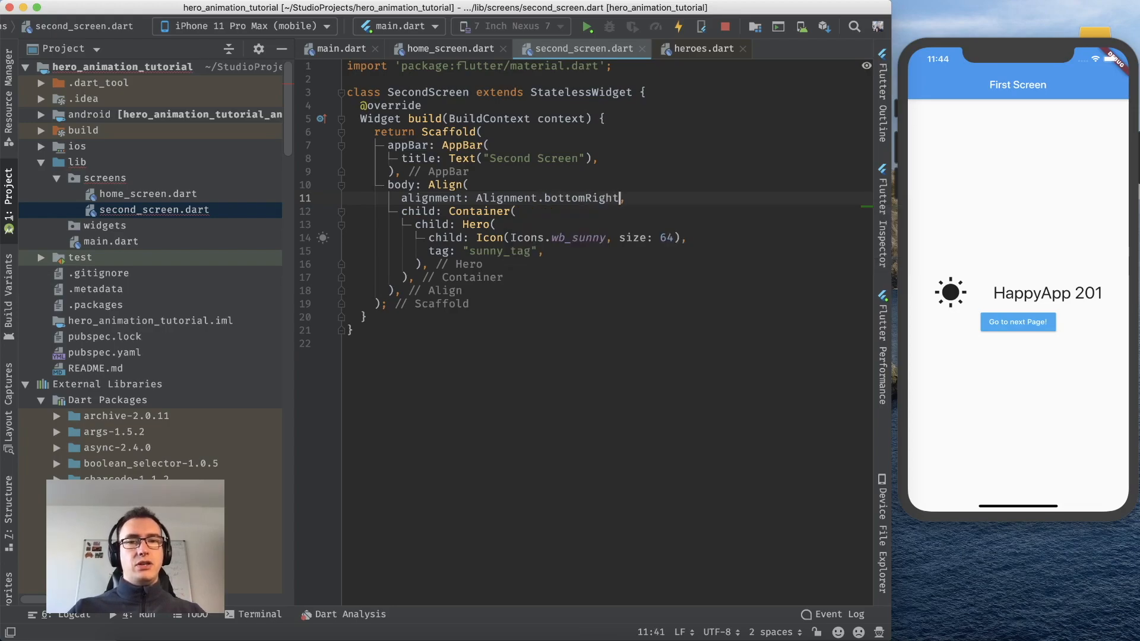
{"action": "left_click", "coordinate": [1017, 322]}
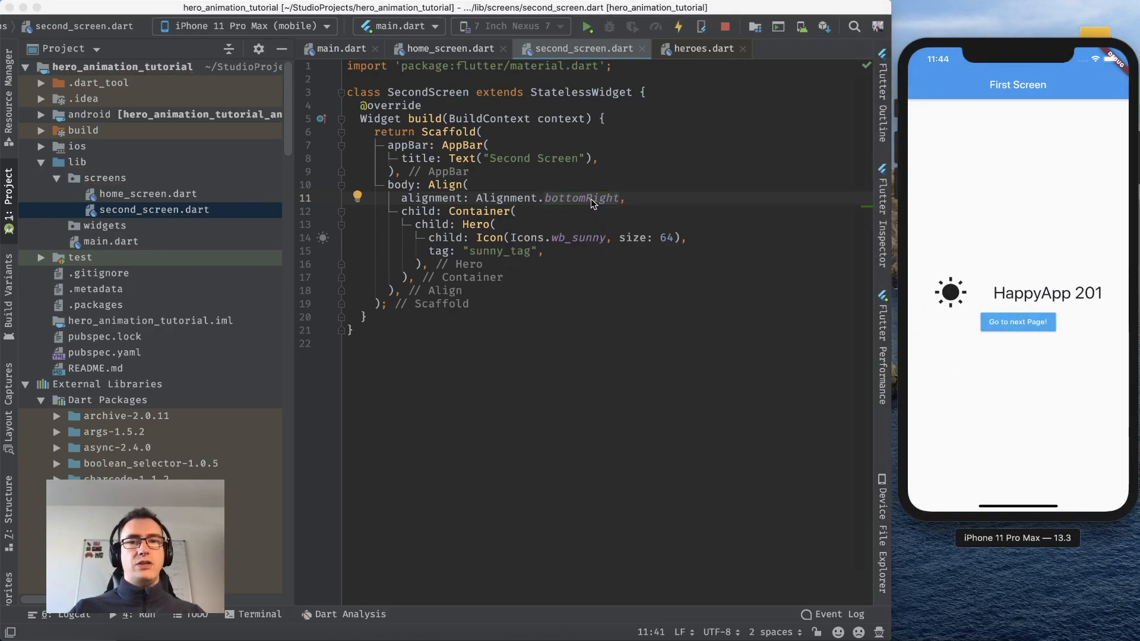
{"action": "double_click", "coordinate": [580, 198]}
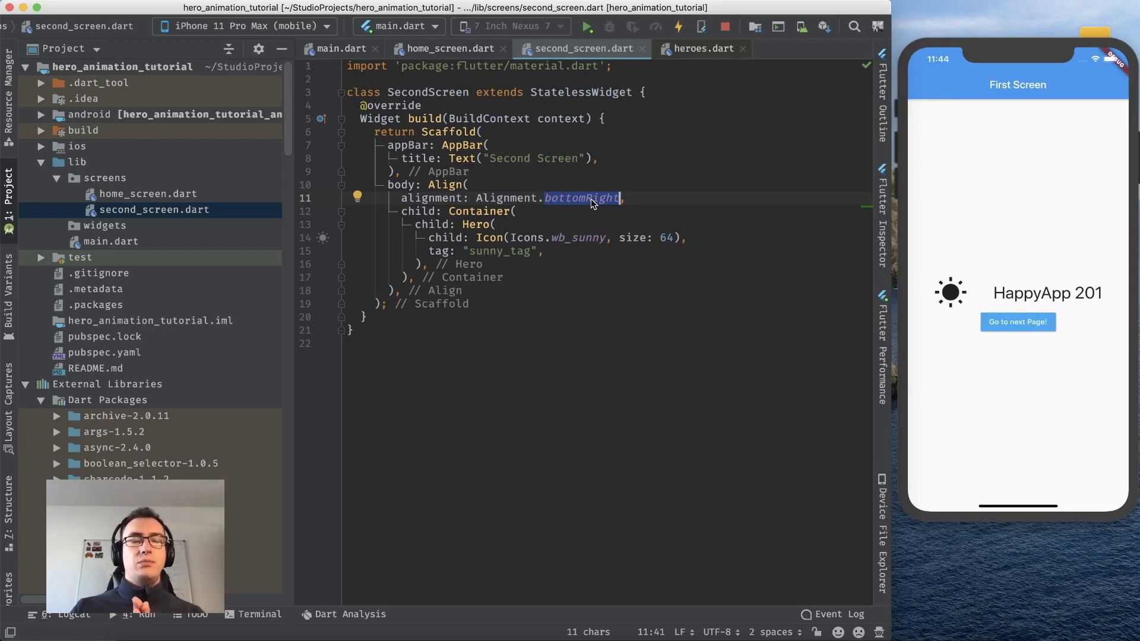